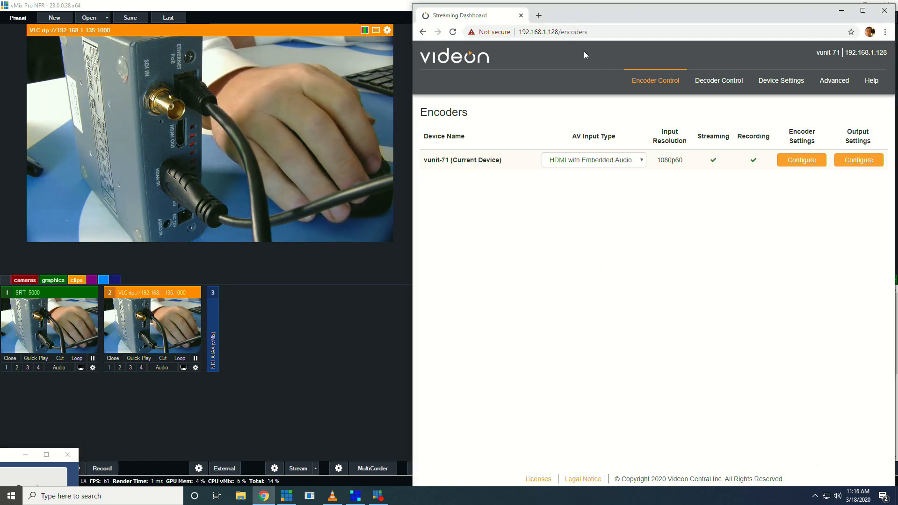
Step: Review the AV input source and the encoder settings, keeping High Profile and leaving without saving
left_click(552, 32)
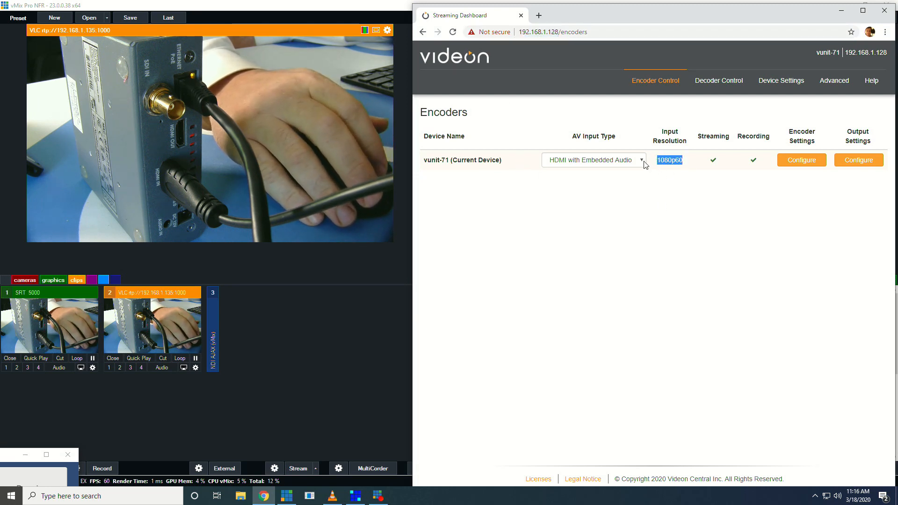
left_click(593, 160)
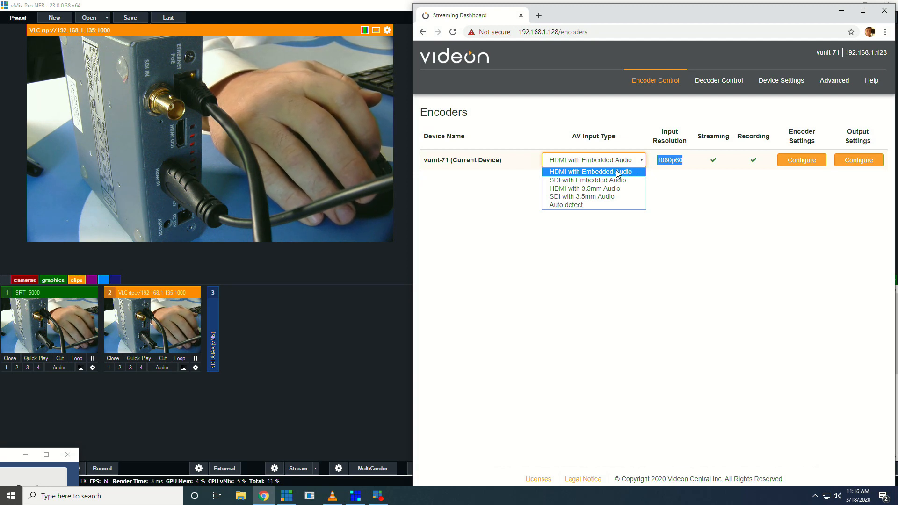
mouse_move(580, 196)
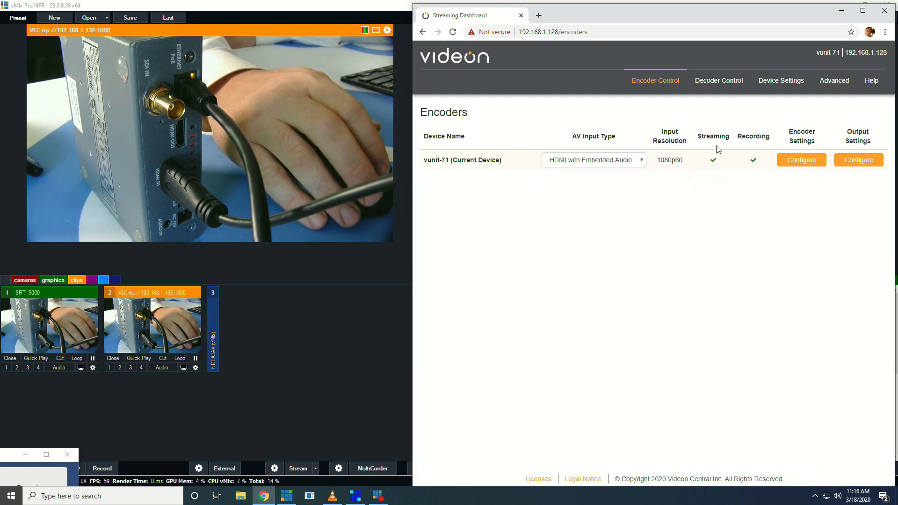
mouse_move(752, 164)
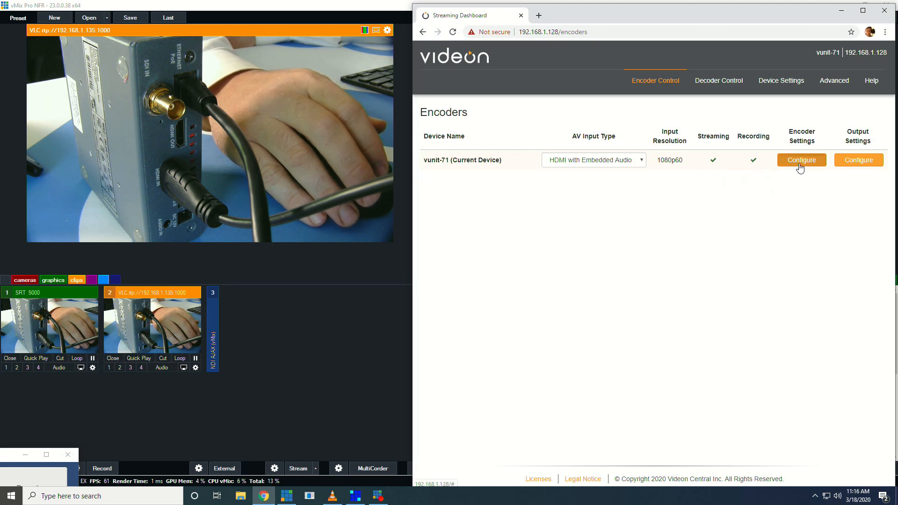
left_click(802, 160)
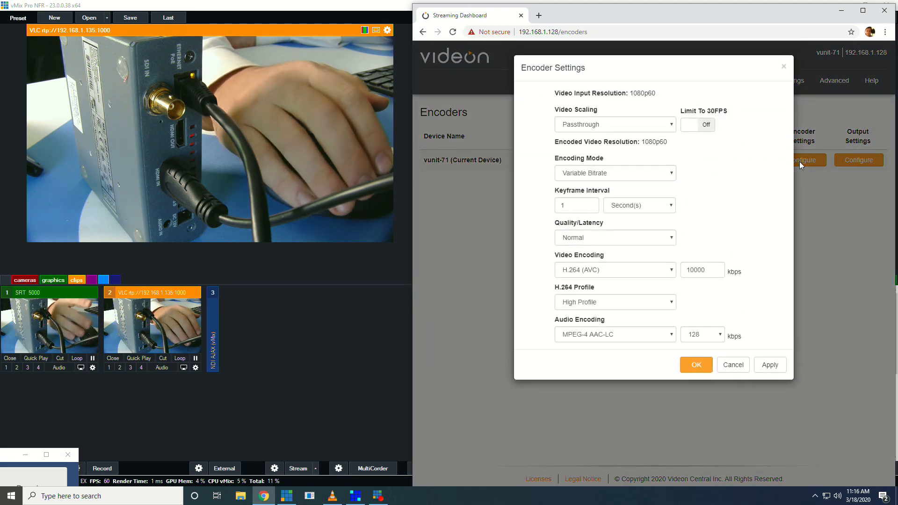
mouse_move(735, 198)
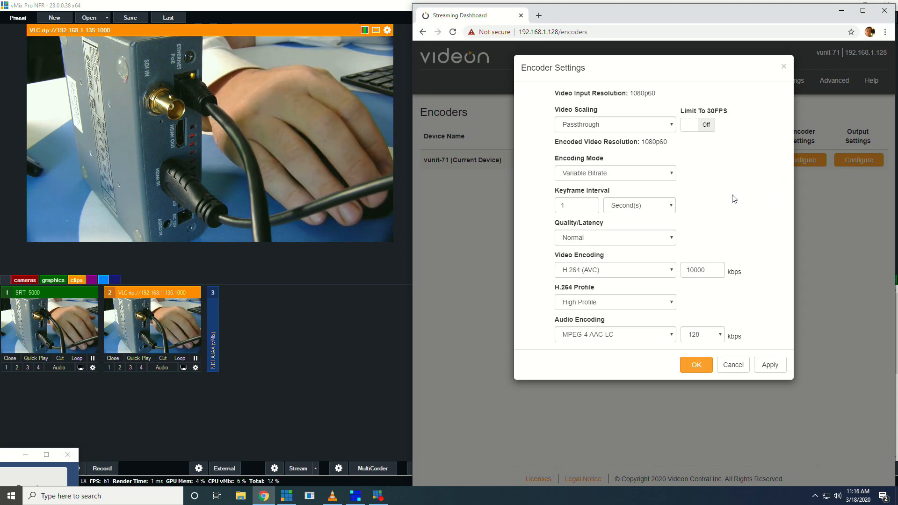
left_click(615, 172)
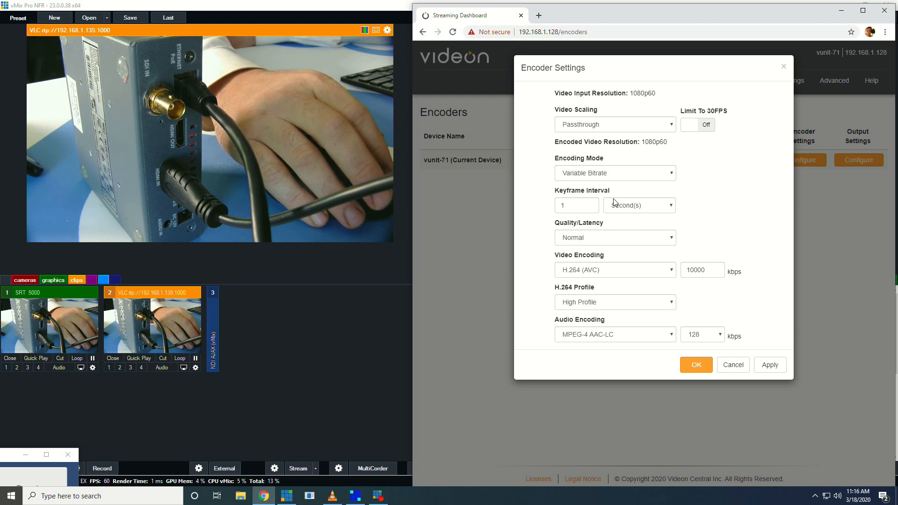
left_click(614, 237)
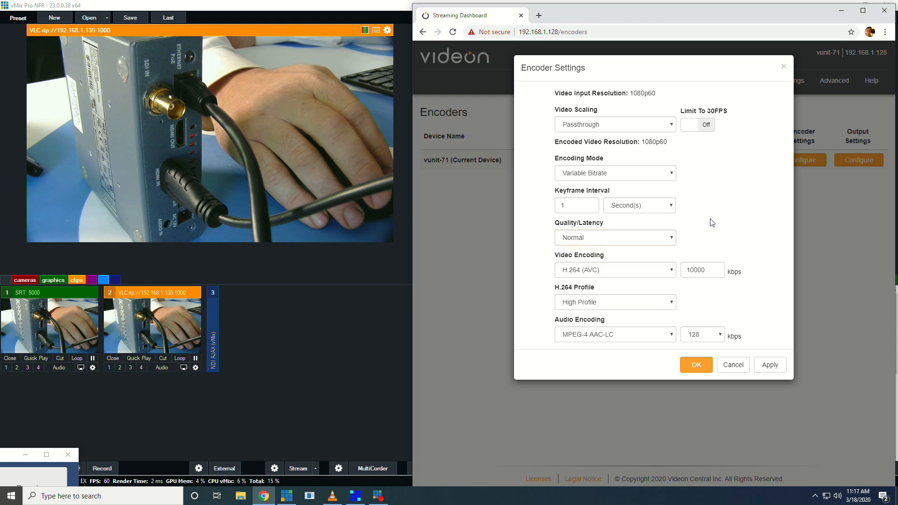
left_click(614, 270)
type("10001")
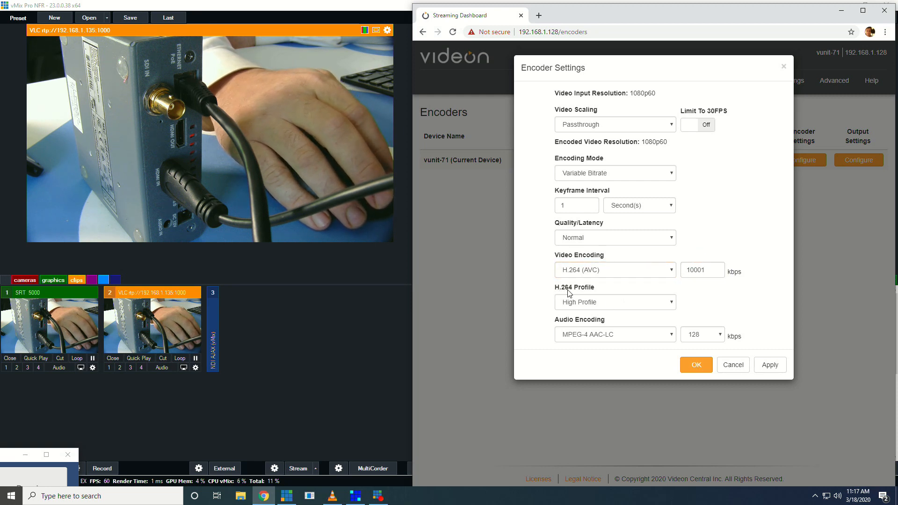
left_click(614, 302)
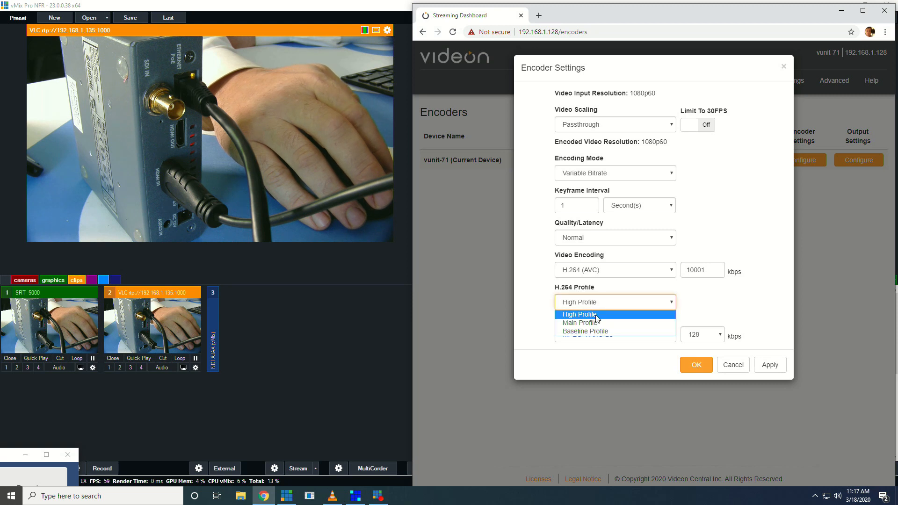
mouse_move(686, 310)
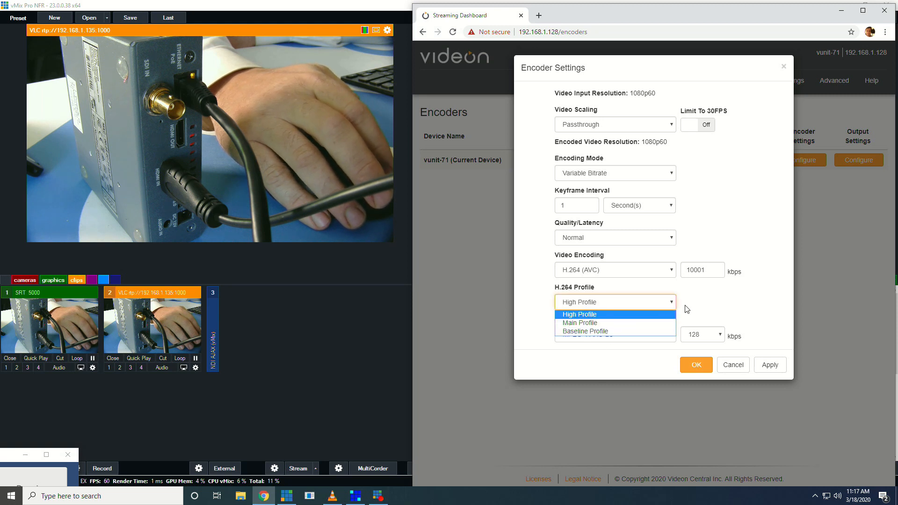
left_click(615, 302)
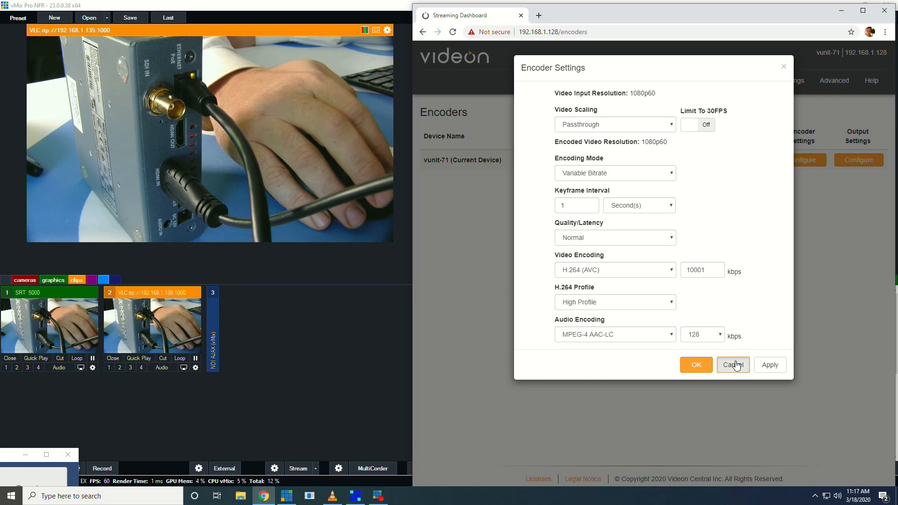
left_click(733, 365)
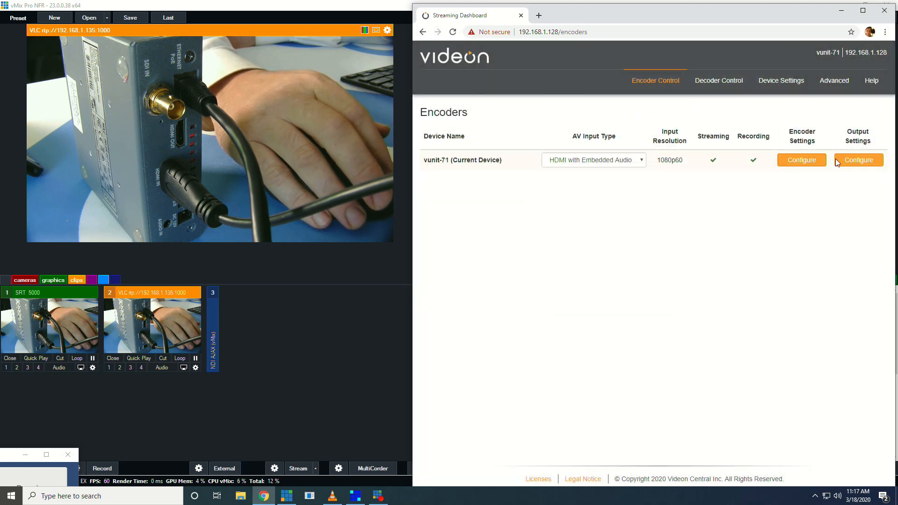
Step: In Output Settings view RTMP 1's stream address, glance at RTMP 2 and 3, and return to RTMP 1
left_click(857, 160)
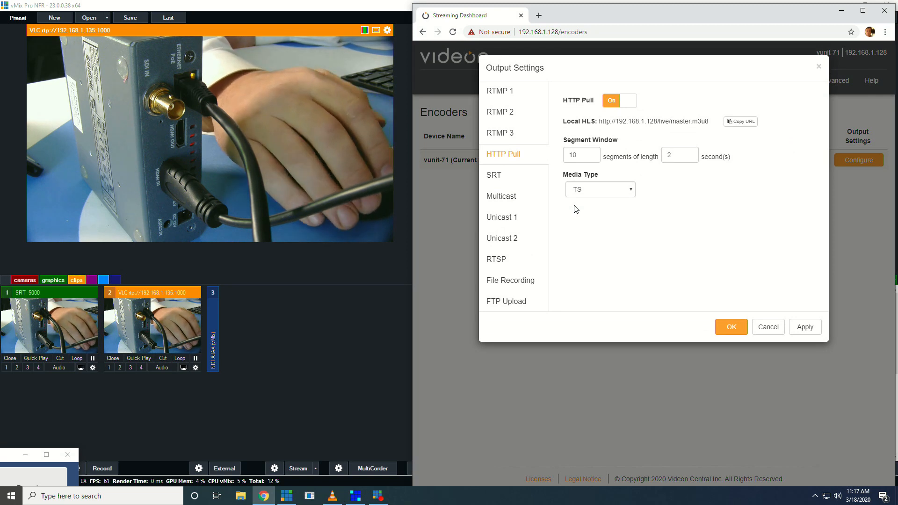
mouse_move(520, 96)
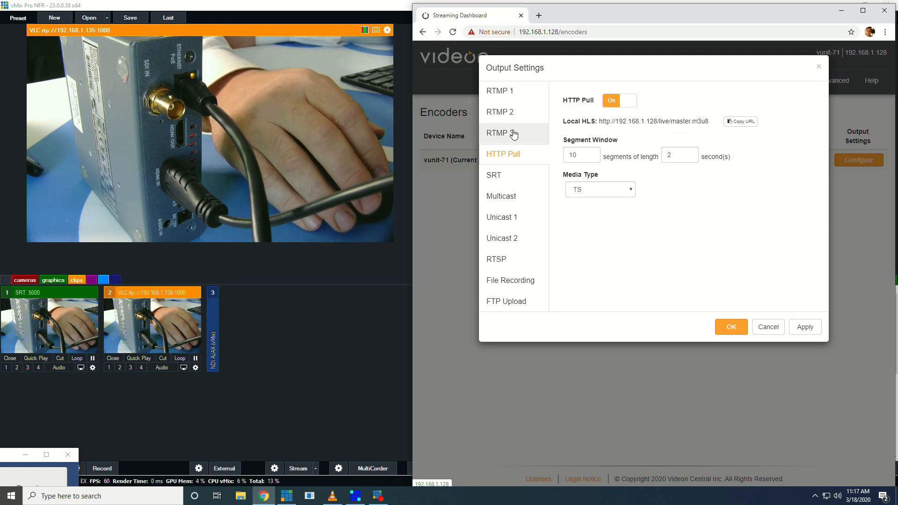
left_click(500, 91)
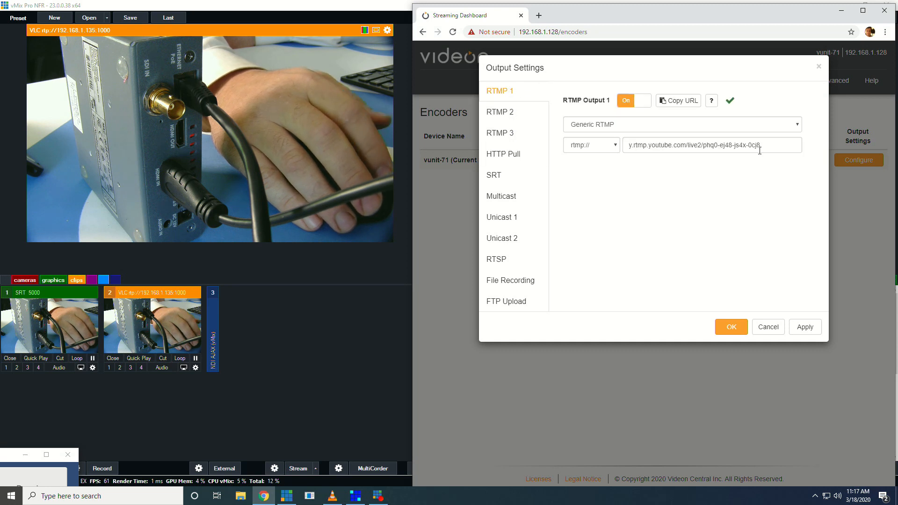
triple_click(713, 145)
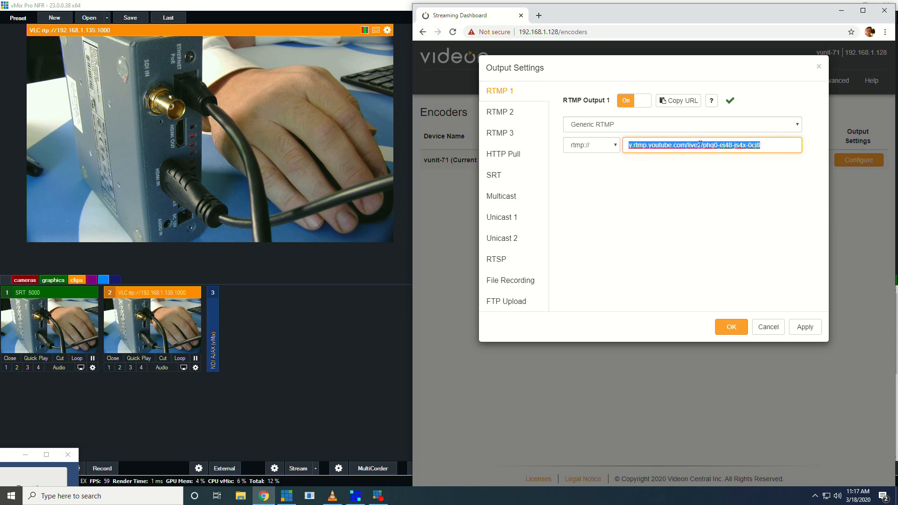
mouse_move(642, 105)
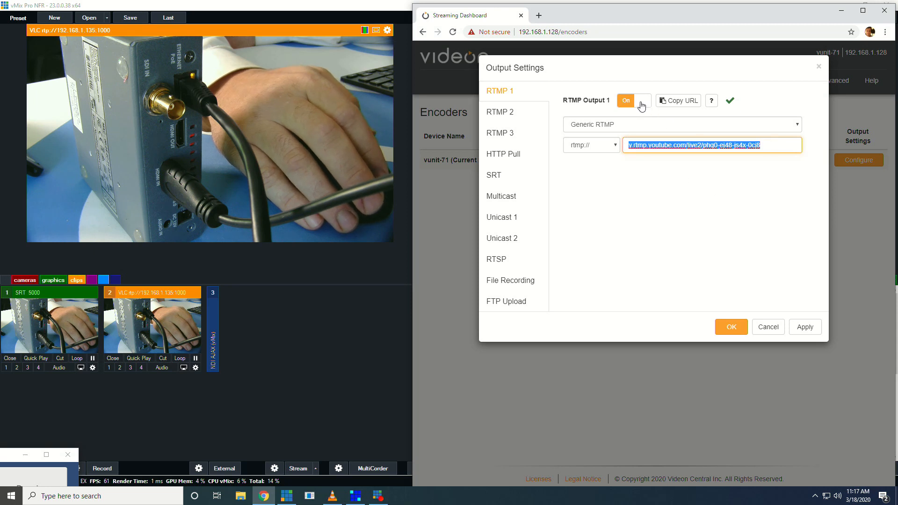
left_click(499, 111)
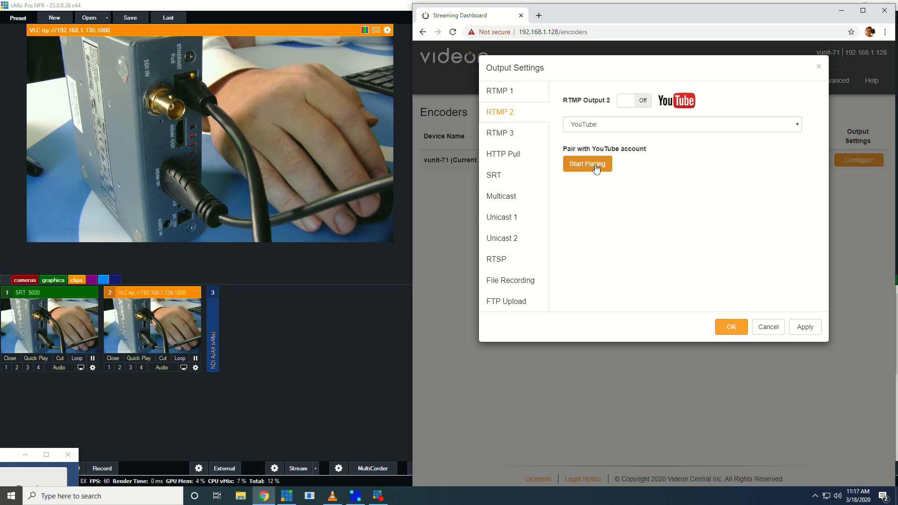
left_click(499, 132)
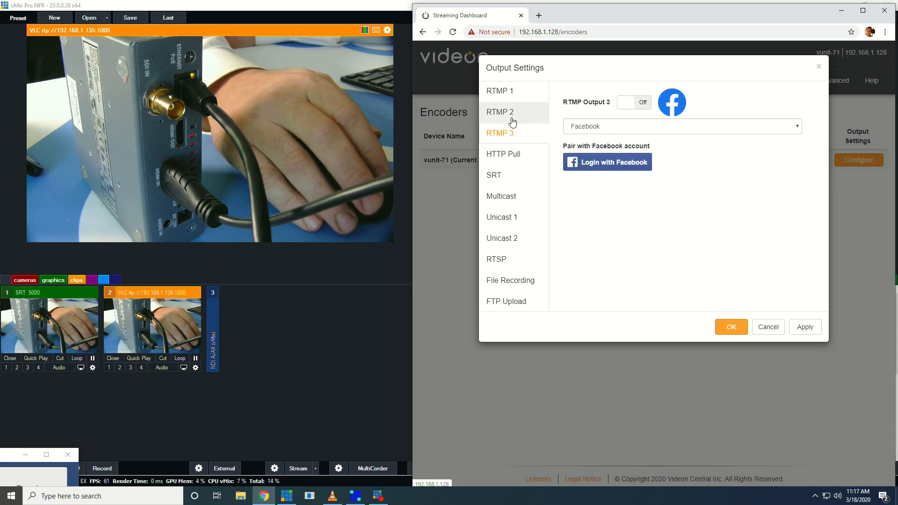
left_click(499, 90)
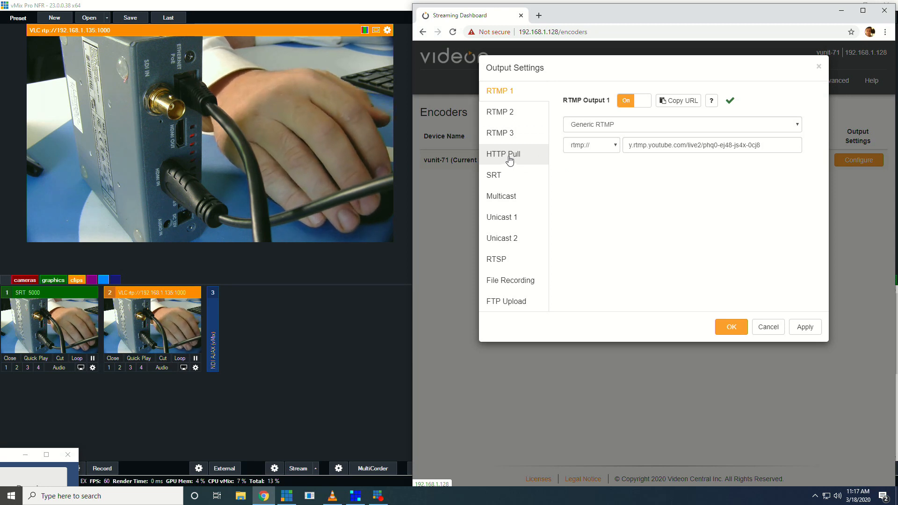
Step: Show the HTTP Pull output with its local HLS address, after a brief look back at RTMP 3
left_click(502, 154)
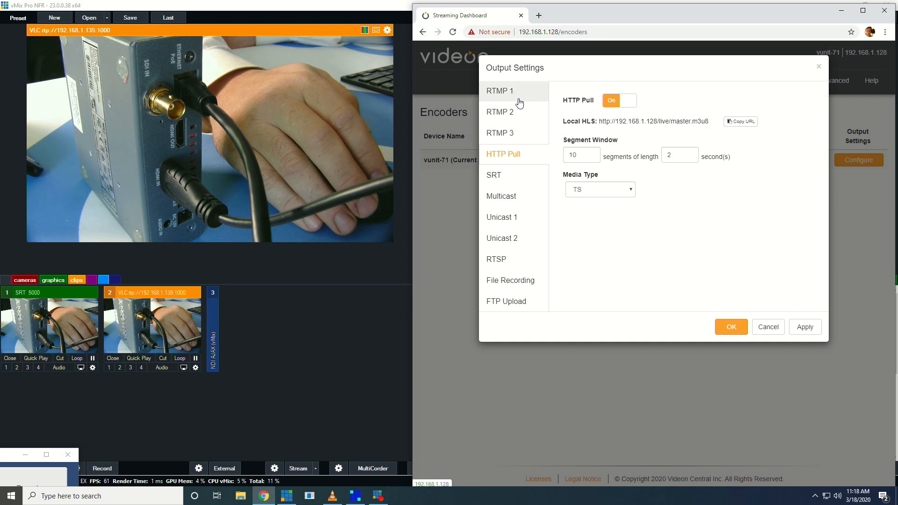
left_click(500, 132)
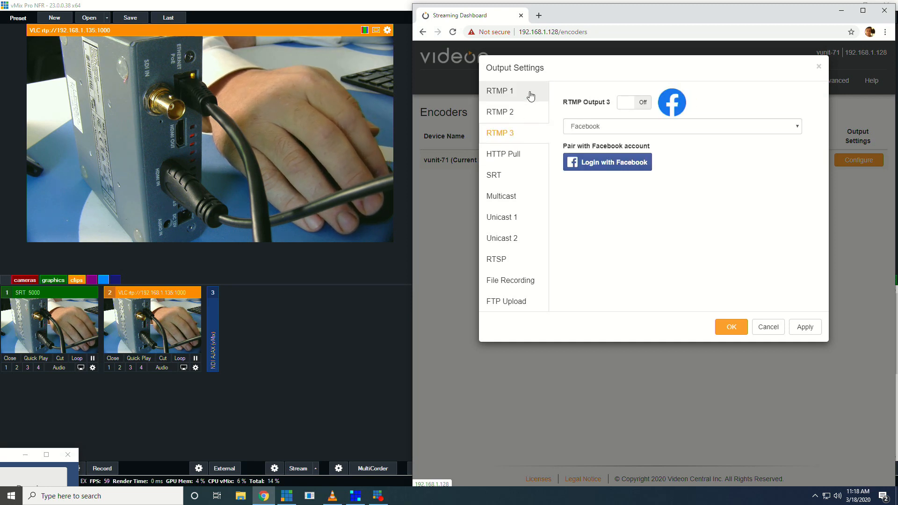
left_click(504, 154)
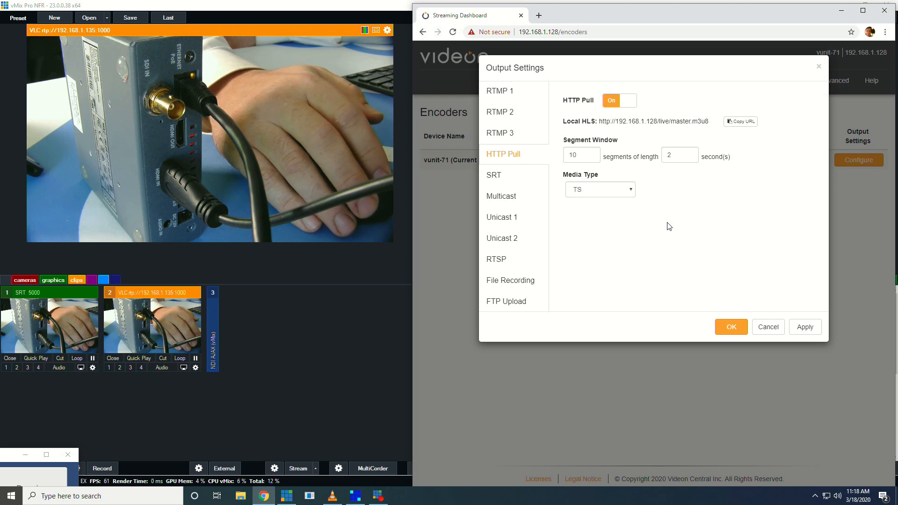
mouse_move(666, 221)
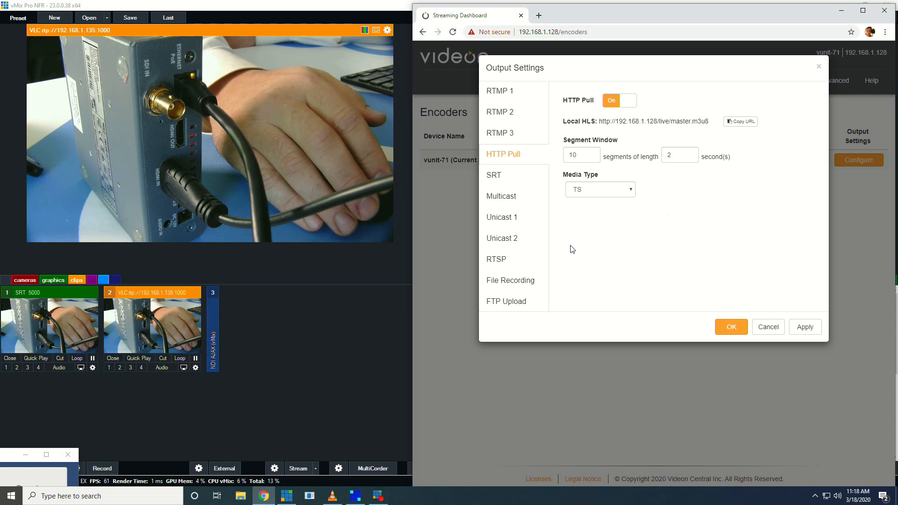
mouse_move(576, 277)
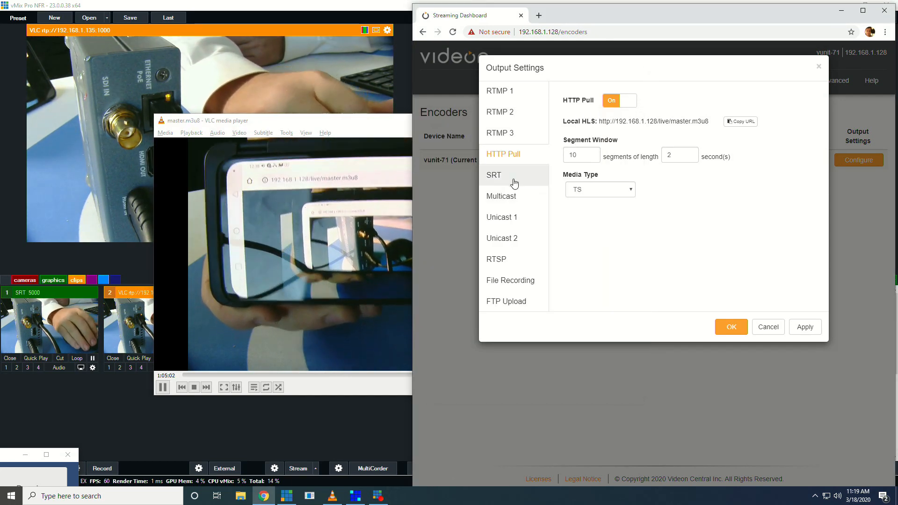
Step: Show the SRT output with its caller address, 120 ms latency and 25% bandwidth overhead
left_click(493, 175)
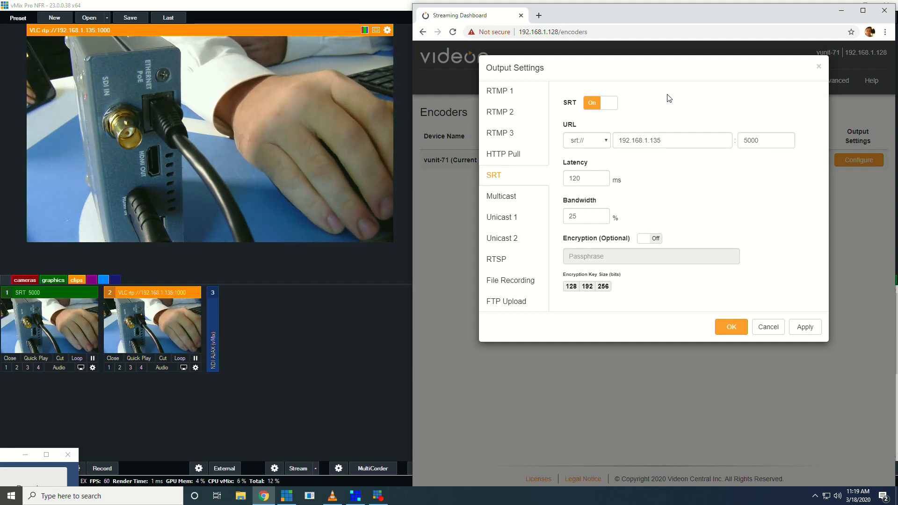
mouse_move(629, 230)
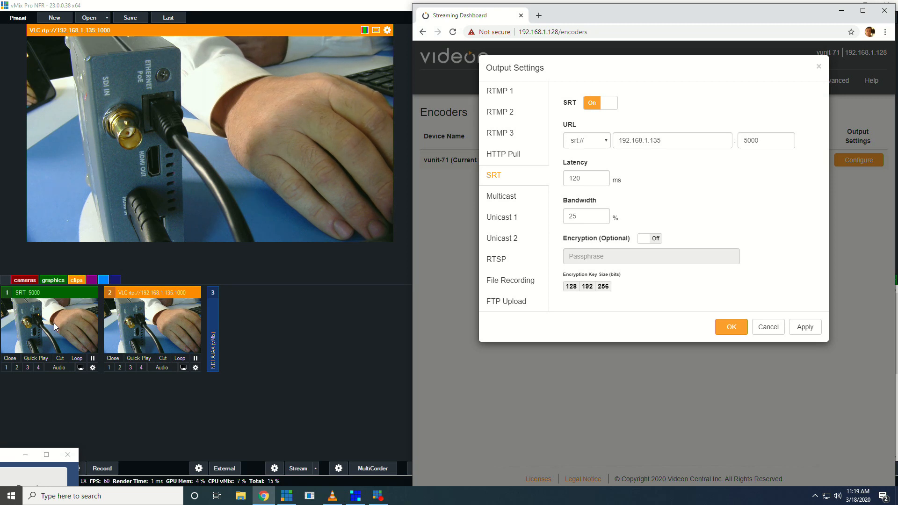
mouse_move(322, 277)
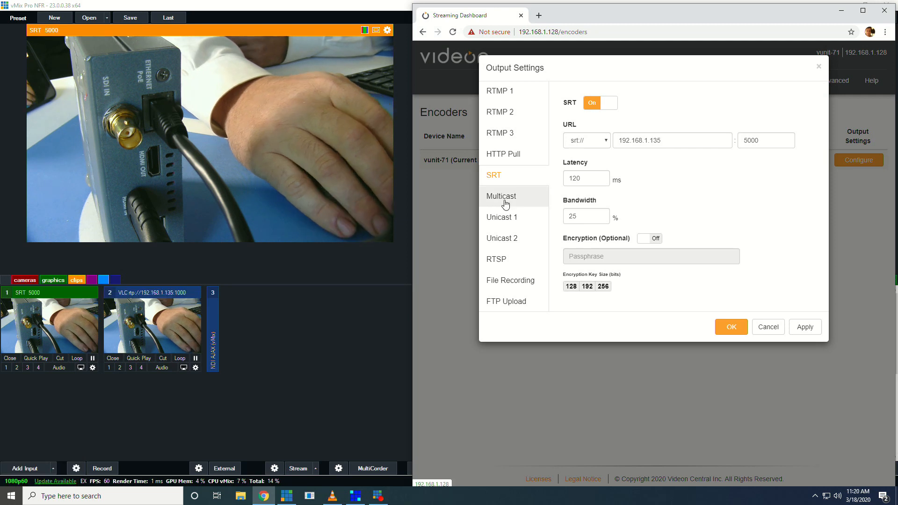
Step: Check the disabled Multicast output, then settle on Unicast 1 with its RTP address and port 1000
left_click(501, 196)
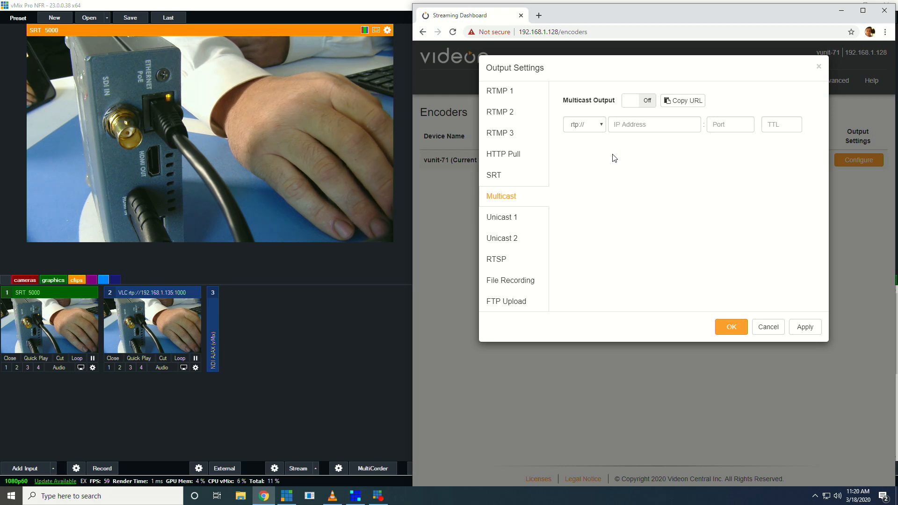
left_click(501, 217)
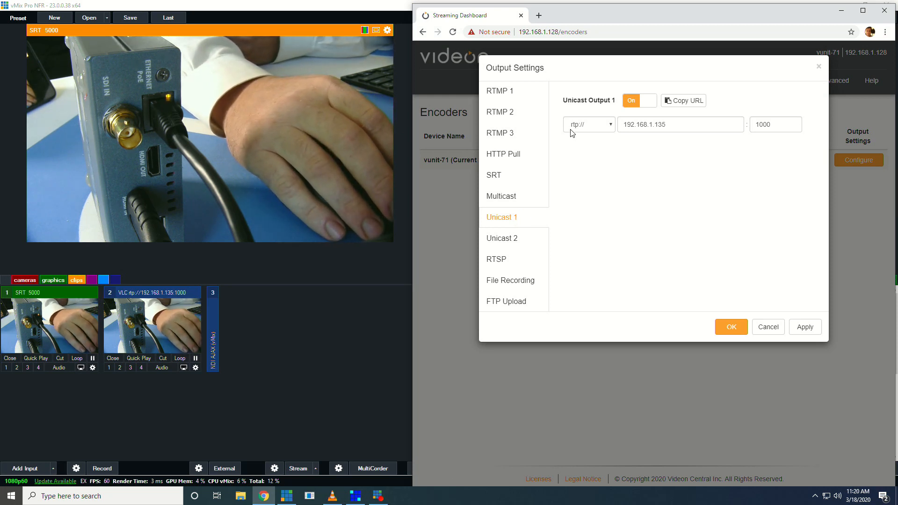
mouse_move(631, 110)
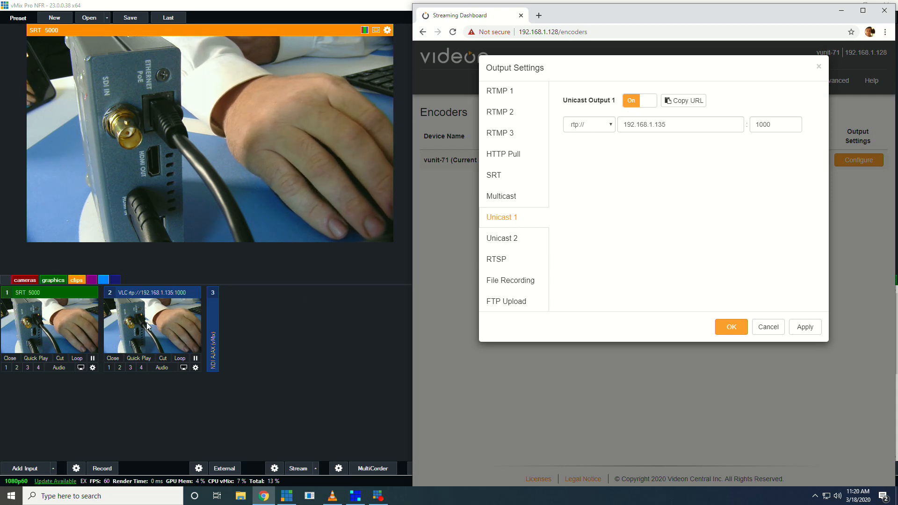
left_click(680, 124)
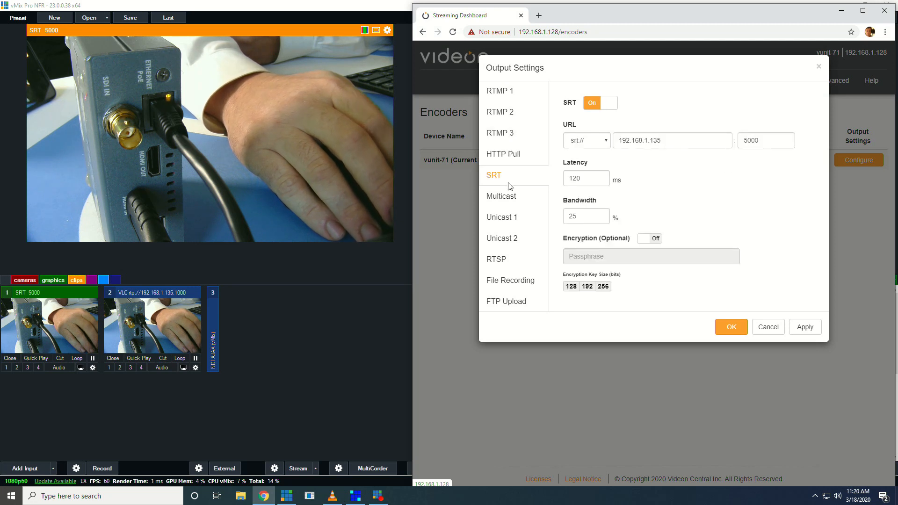
left_click(501, 217)
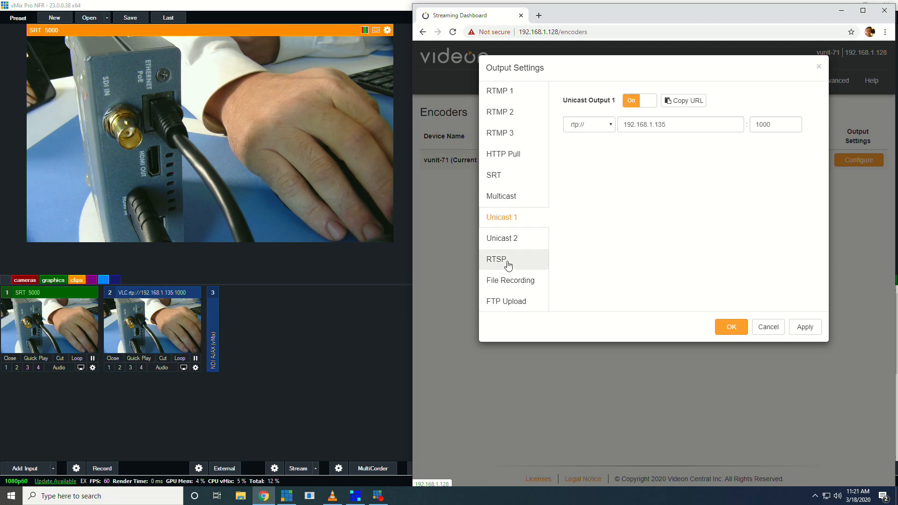
Step: View the RTSP server and SD-card file recording outputs, ending on the disabled FTP Upload settings
left_click(495, 260)
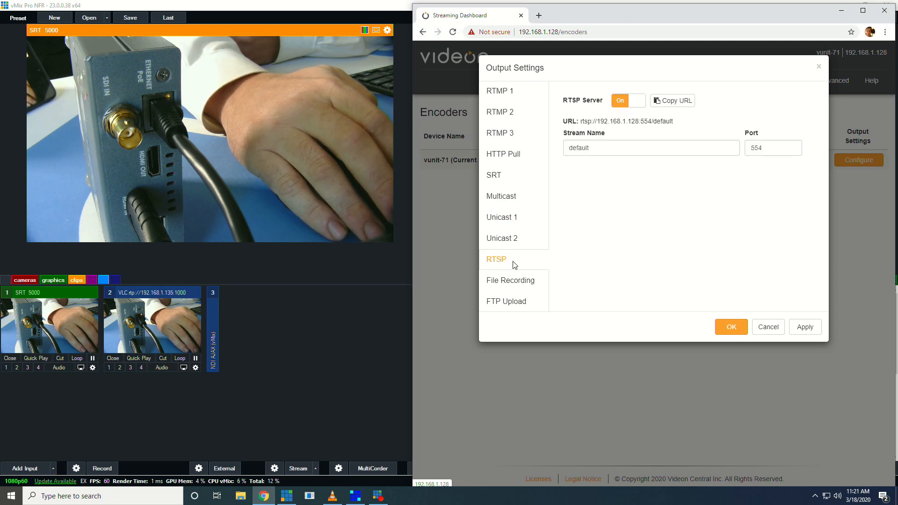
left_click(509, 280)
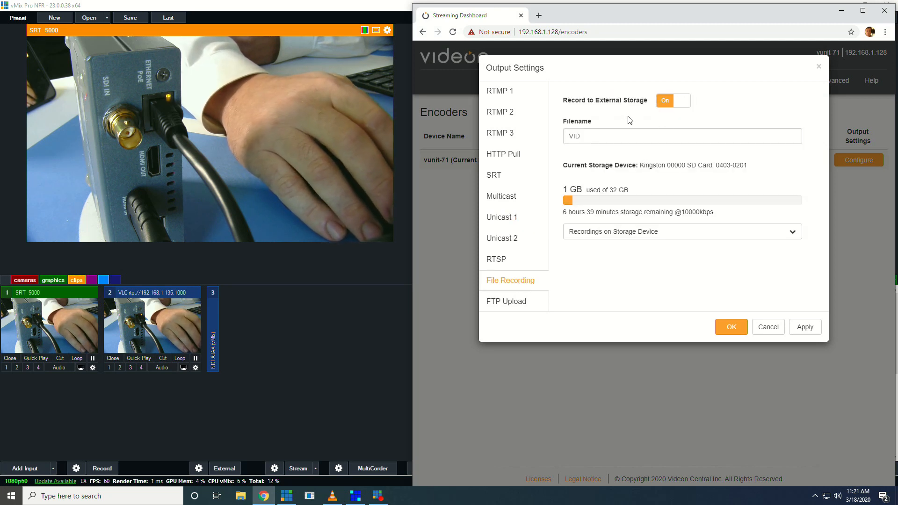
mouse_move(645, 117)
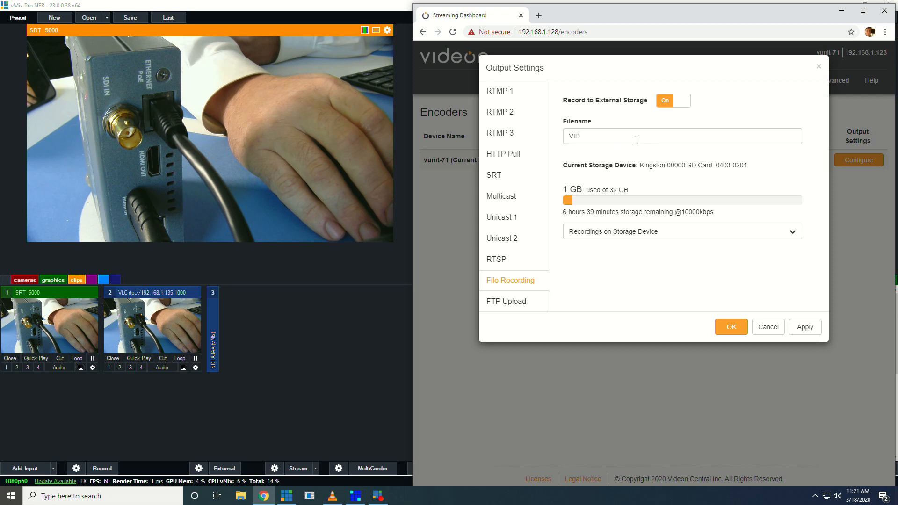
mouse_move(584, 212)
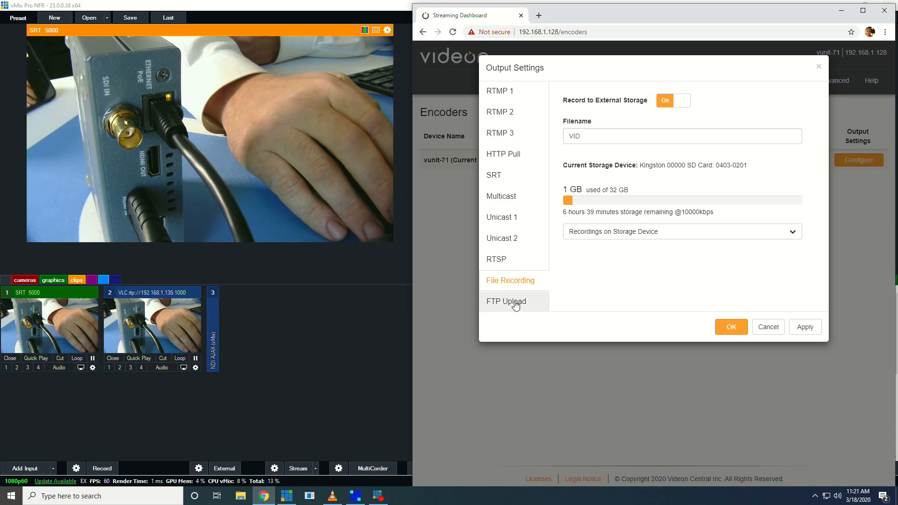
left_click(506, 302)
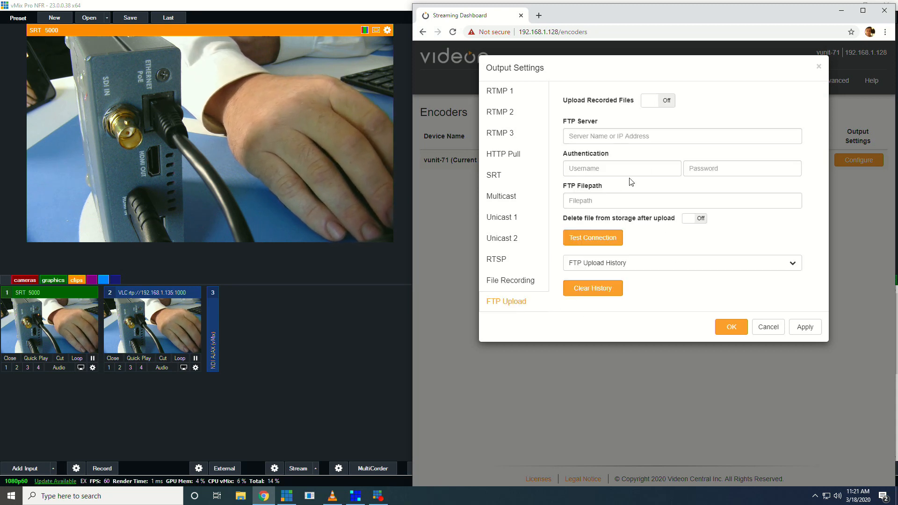